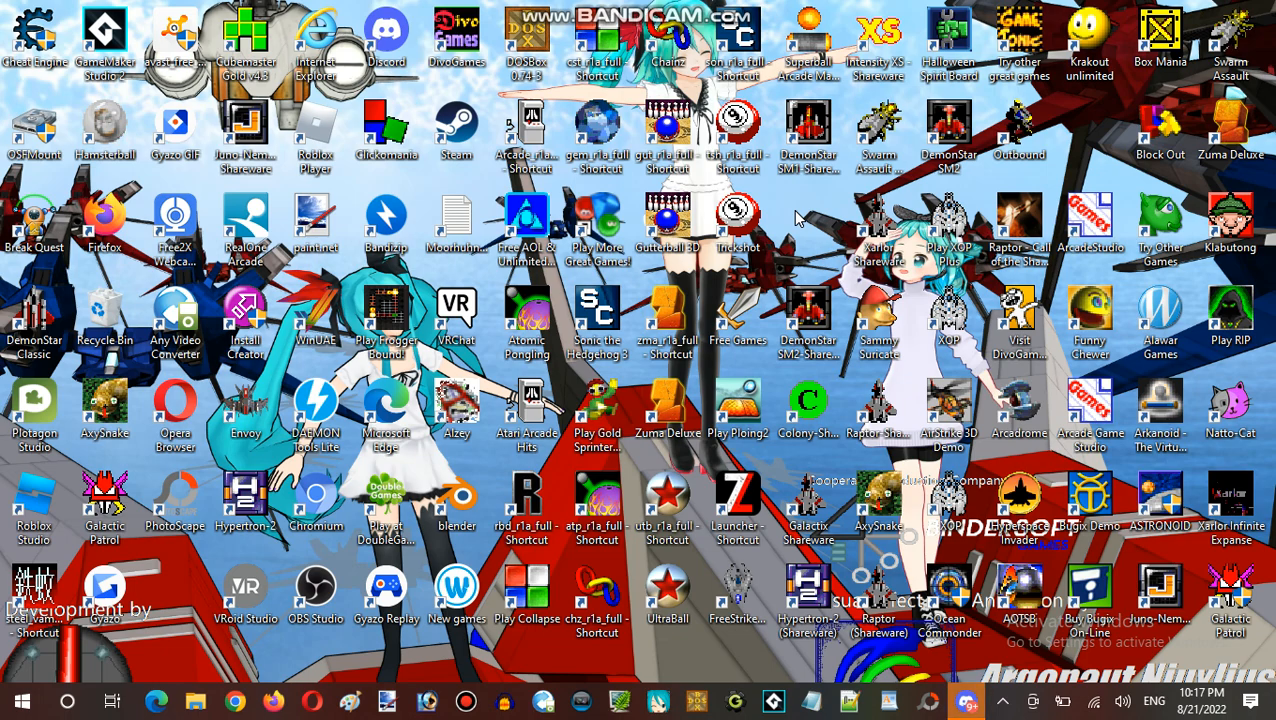
mouse_move(800, 214)
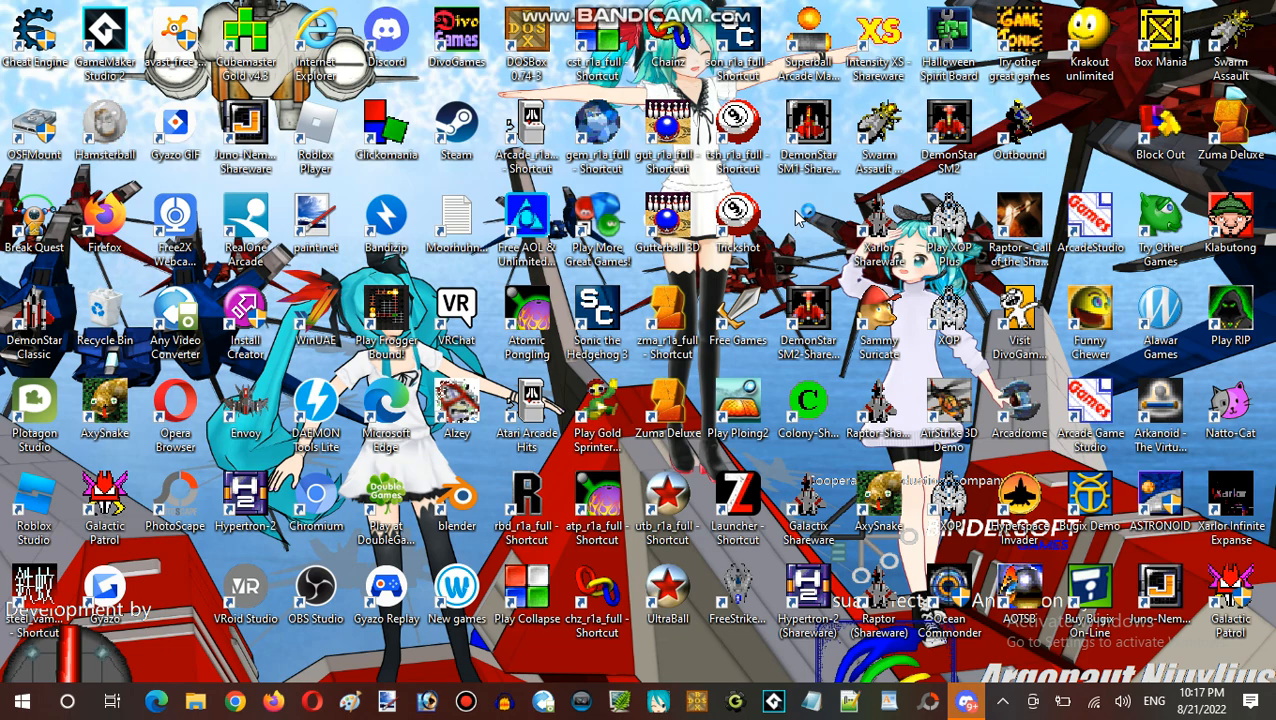